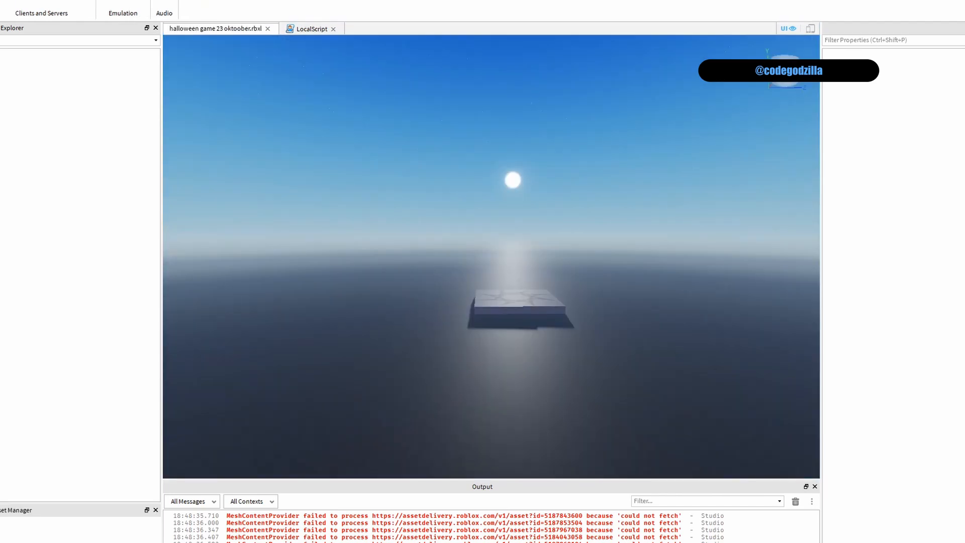
Switch to the Baseplate place and run a playtest with the default avatar.
left_click(358, 28)
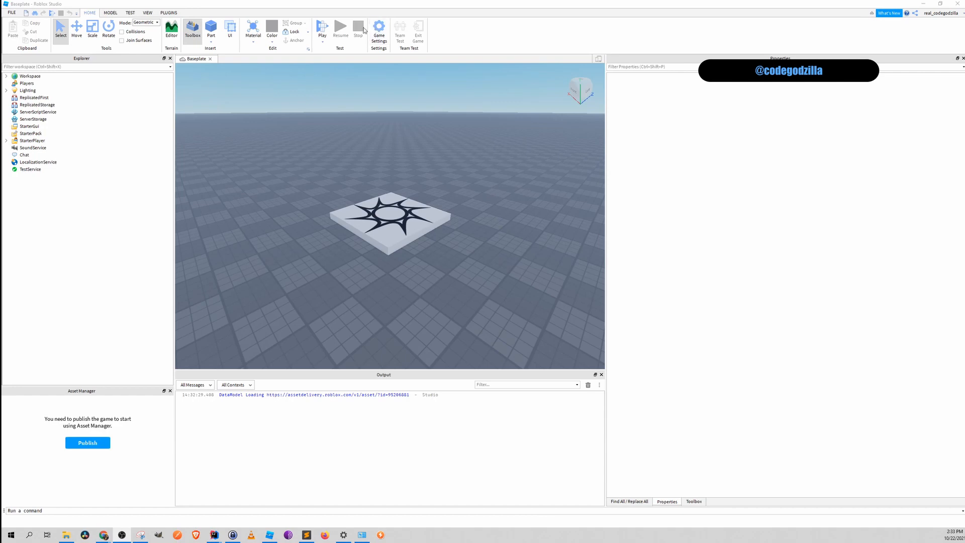
left_click(321, 29)
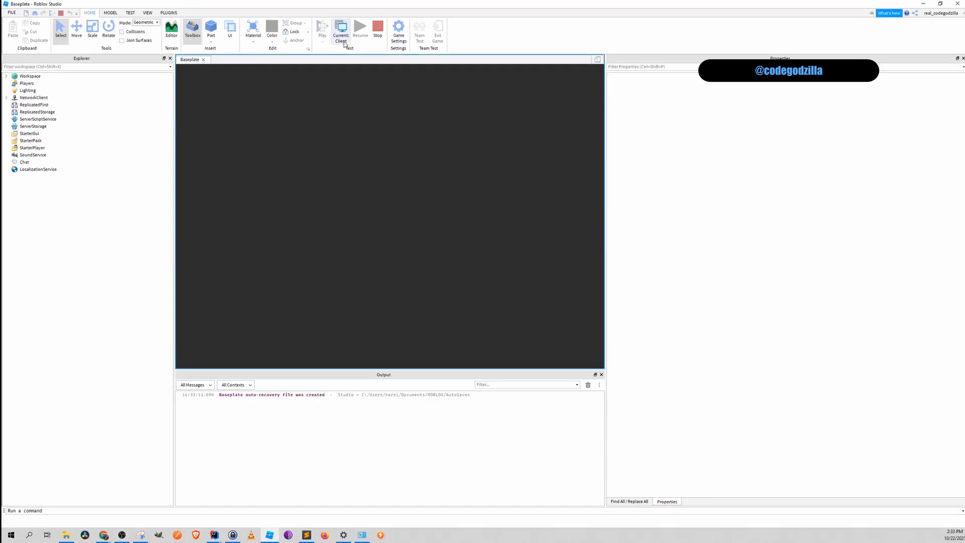
left_click(340, 28)
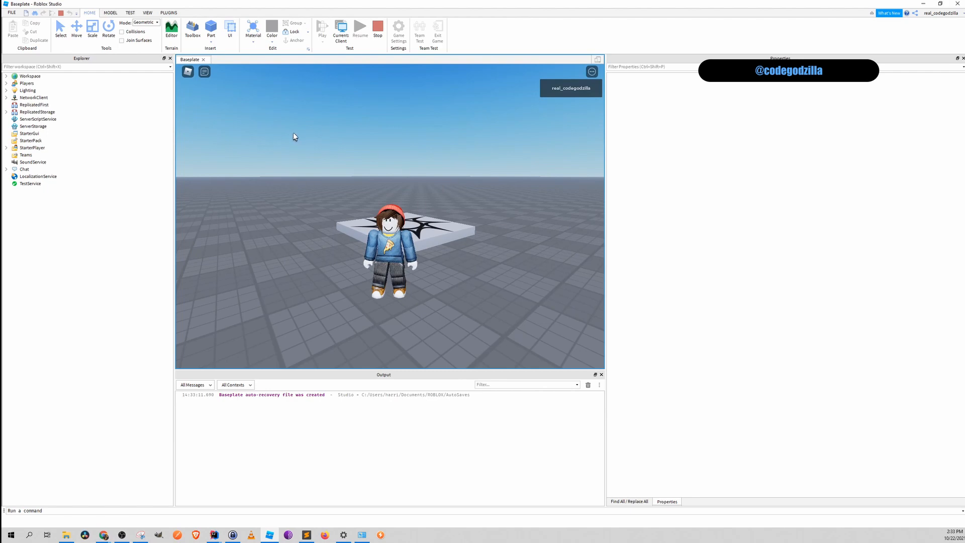
Stop the playtest, insert a Dummy rig via Build Rig, and show the Toolbox.
left_click(168, 13)
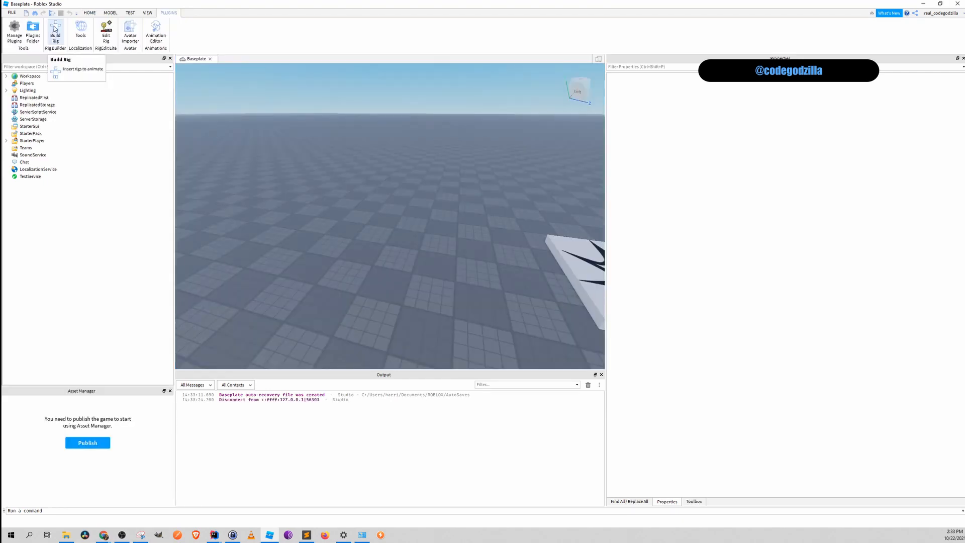
left_click(55, 31)
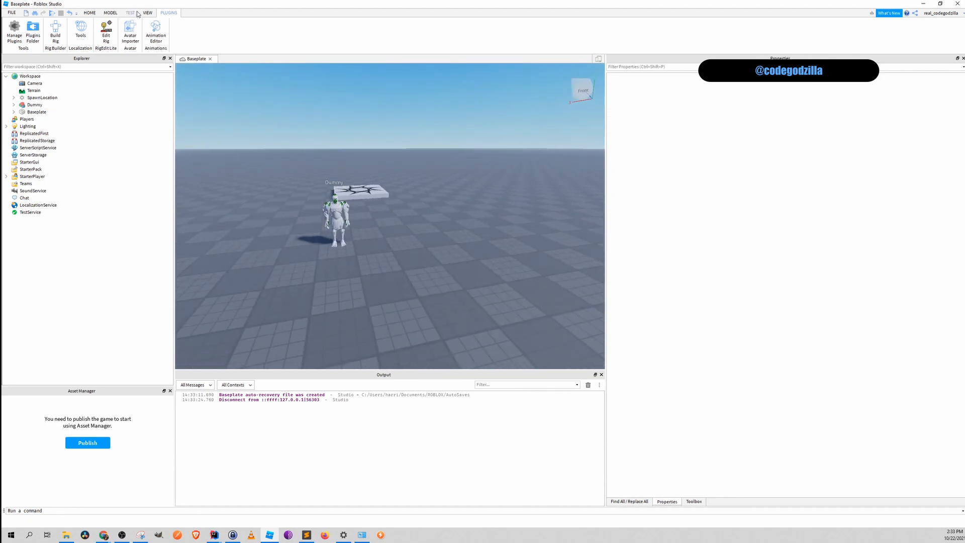
left_click(147, 12)
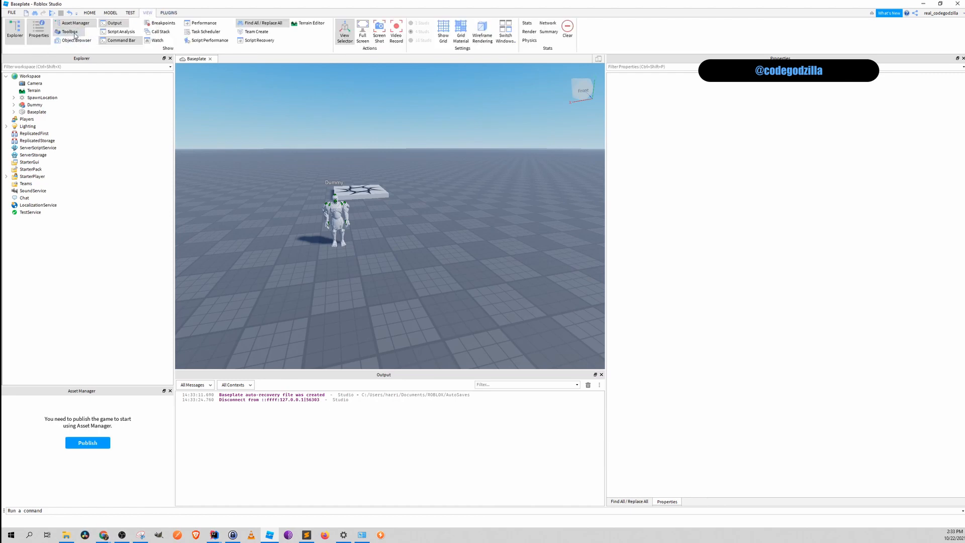
left_click(68, 31)
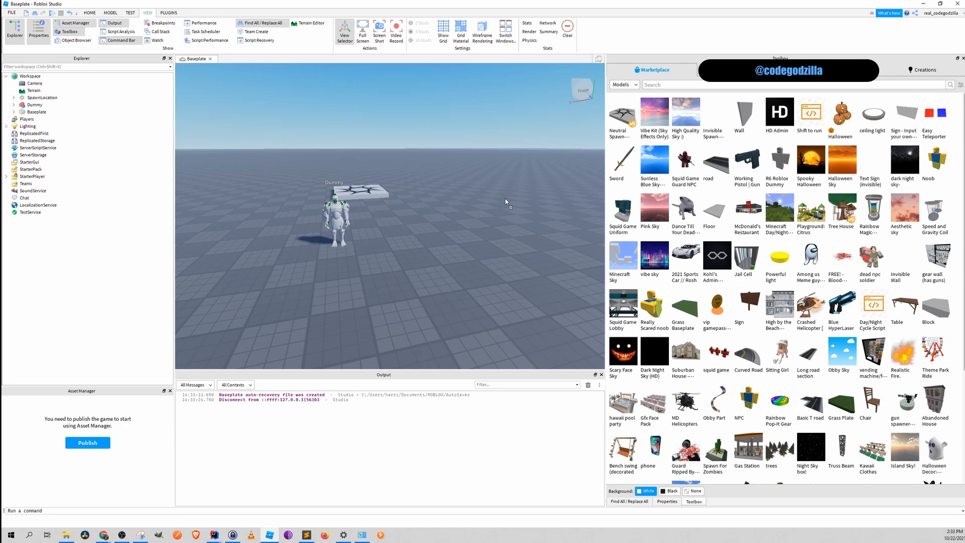
Insert the Squid Game Guard NPC from the Toolbox plus a block Part.
left_click(684, 159)
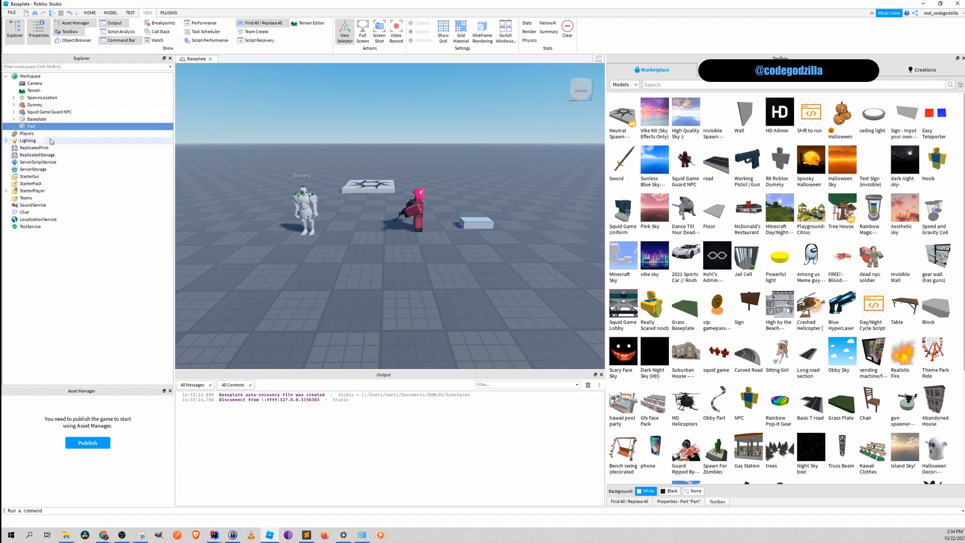
Drag the Dummy rig onto StarterPlayer and rename it StarterCharacter.
left_click(35, 104)
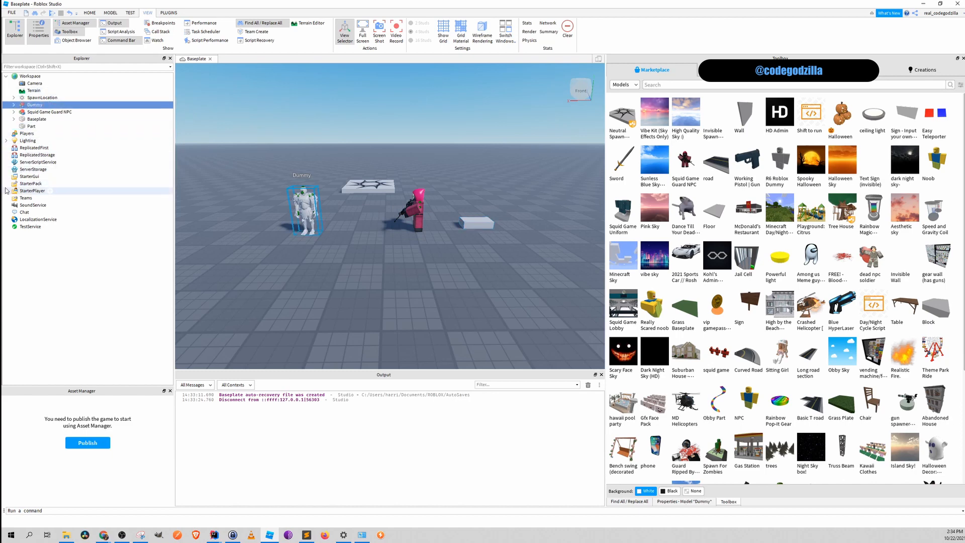
left_click(5, 191)
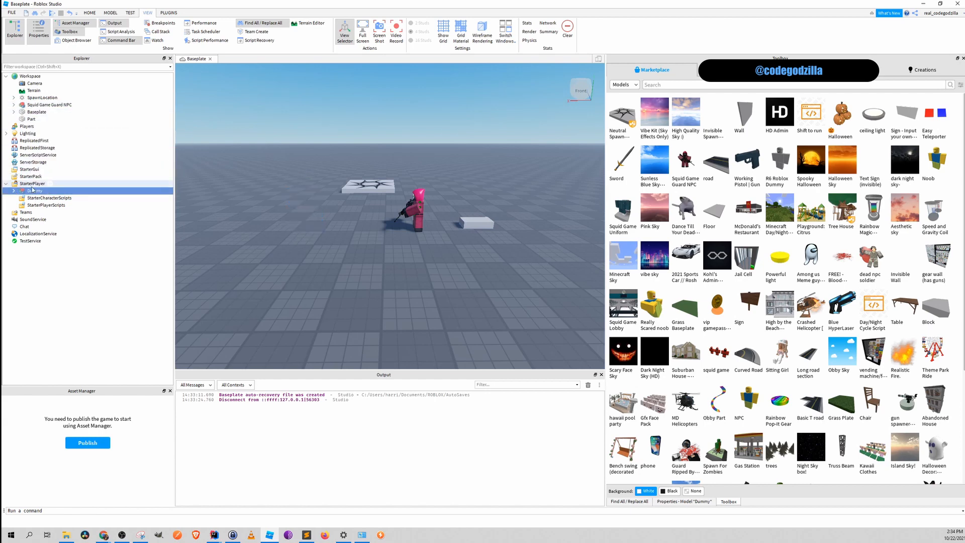
left_click(35, 190)
type("Starter")
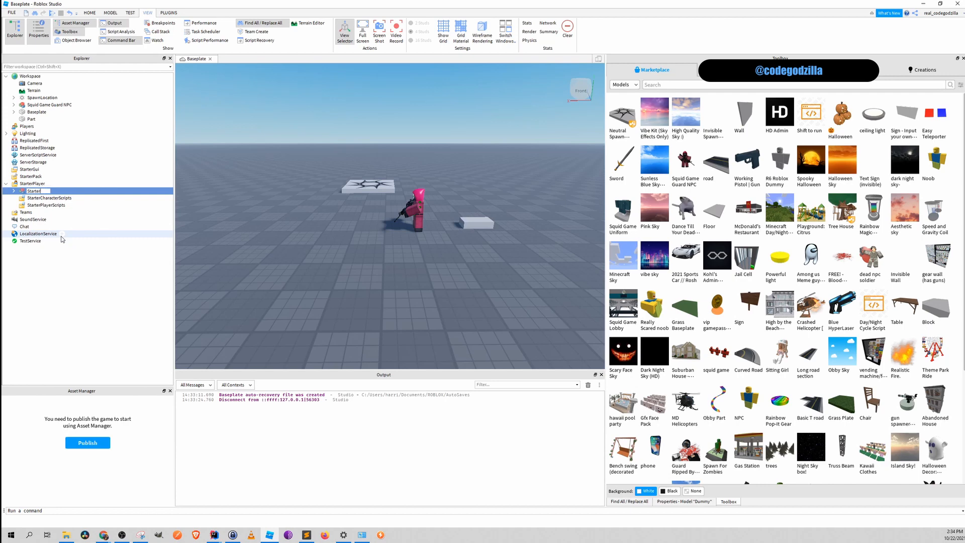
left_click(44, 191)
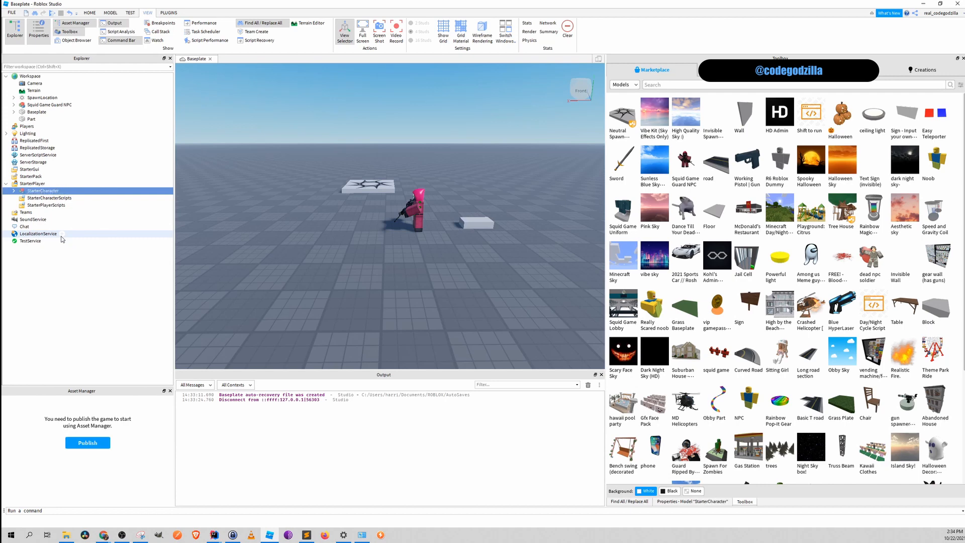
left_click(130, 12)
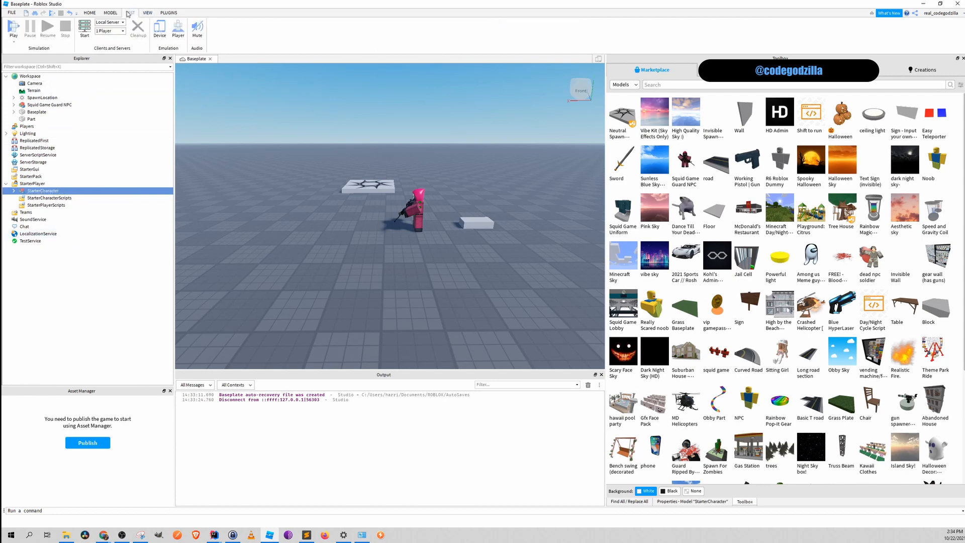
left_click(13, 27)
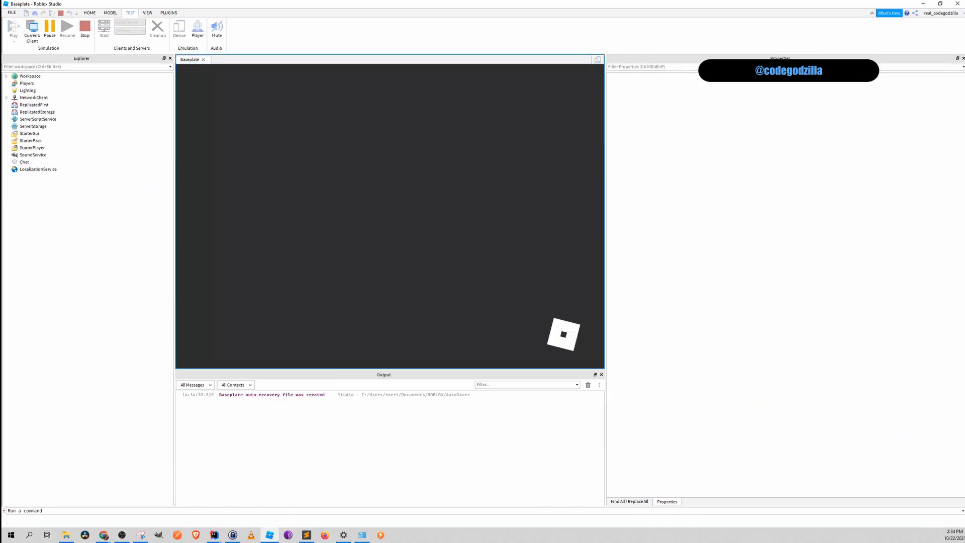
left_click(13, 26)
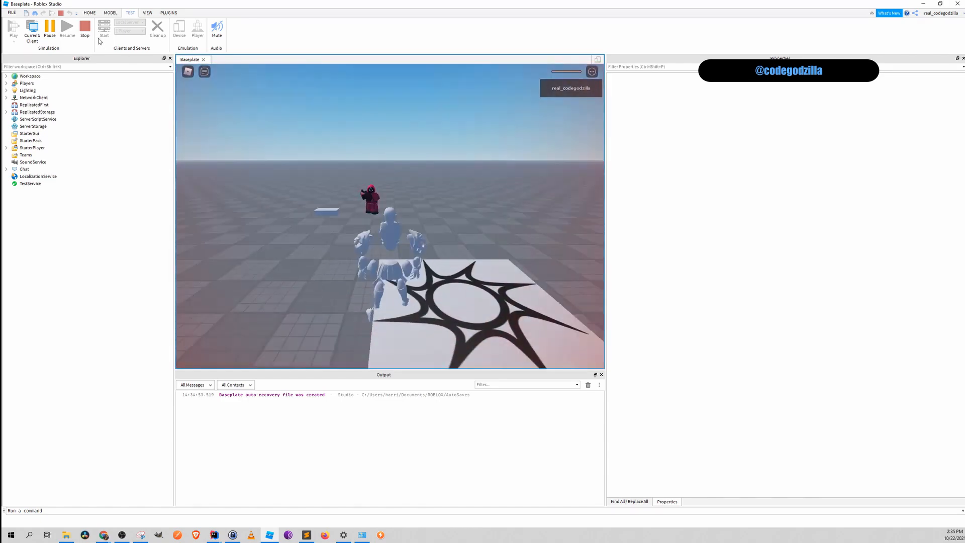
left_click(85, 27)
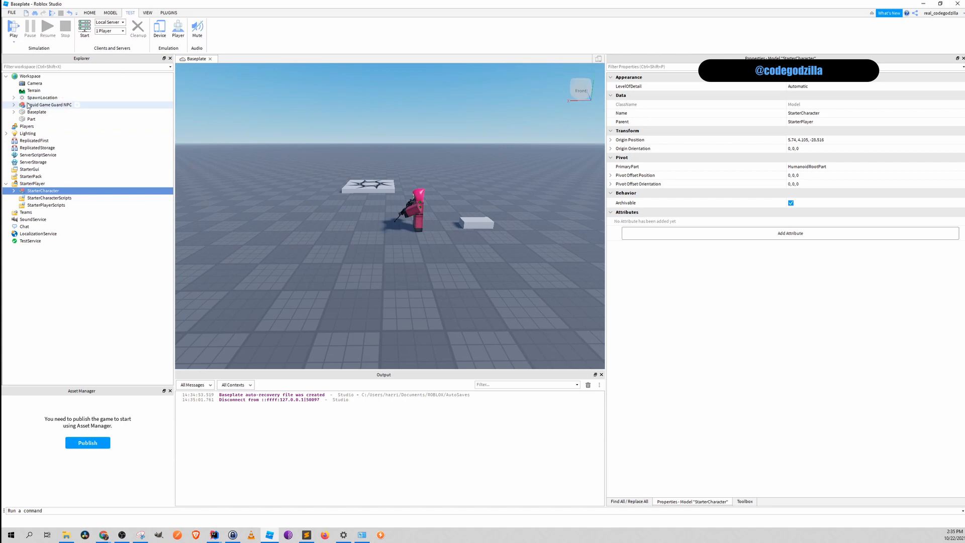
Expand the guard NPC, view HurtScript, and delete Health, HurtScript, NPC AI and Respawn.
left_click(14, 104)
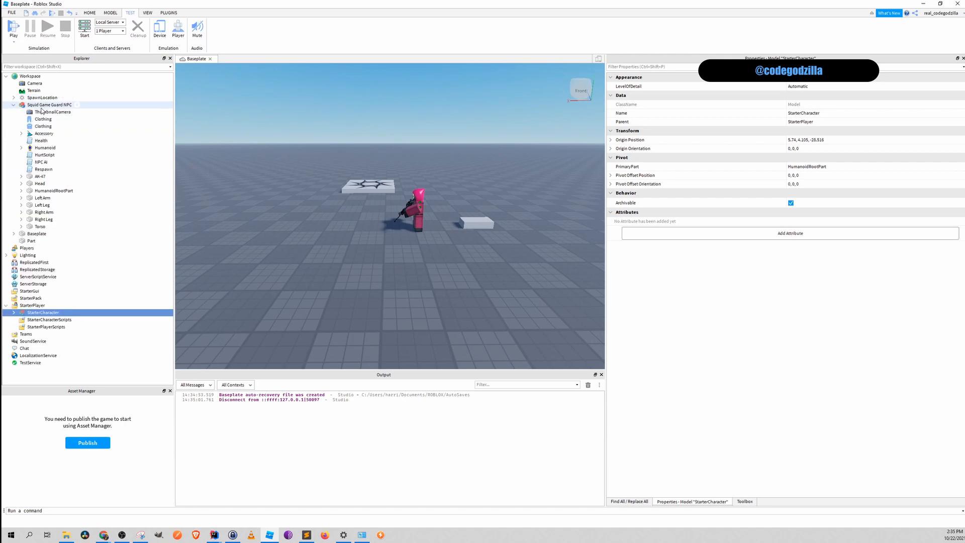
double_click(41, 155)
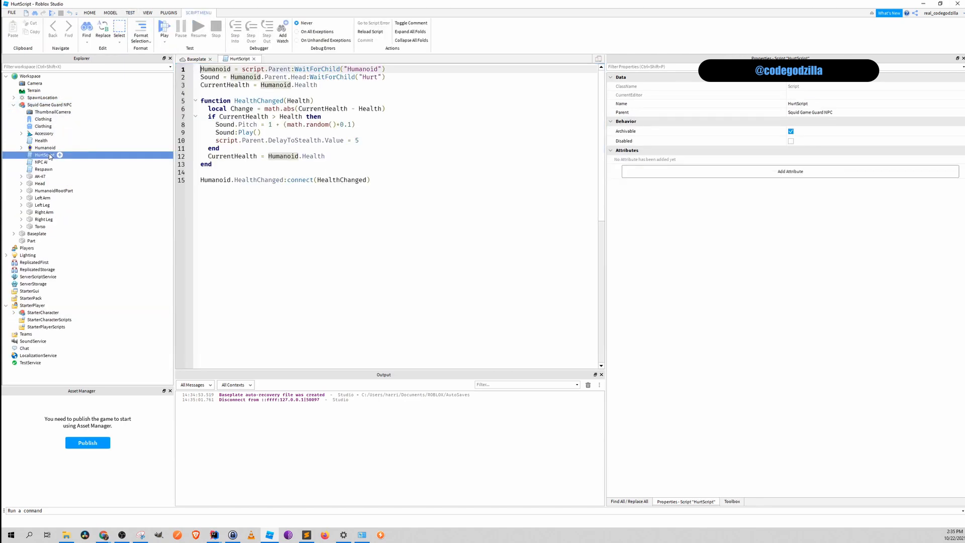
left_click(41, 176)
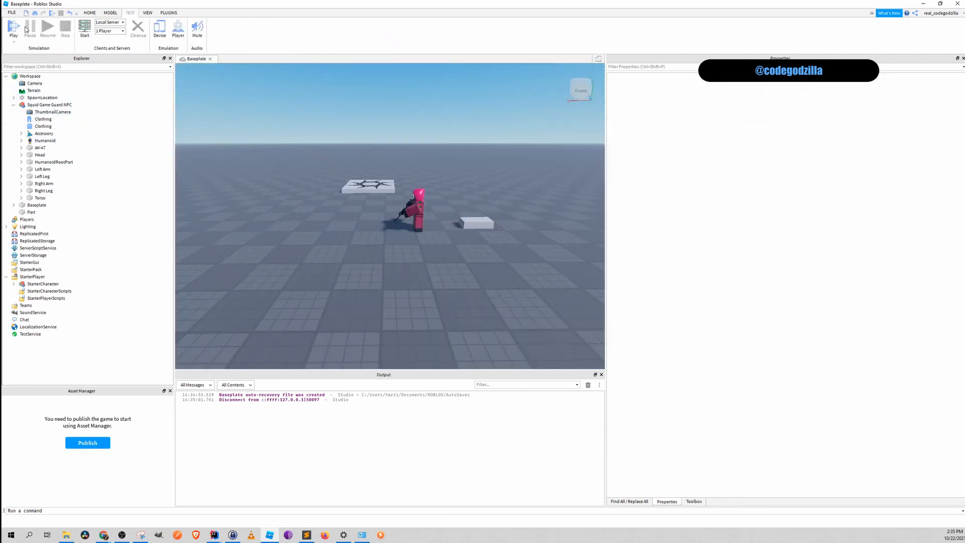
left_click(13, 27)
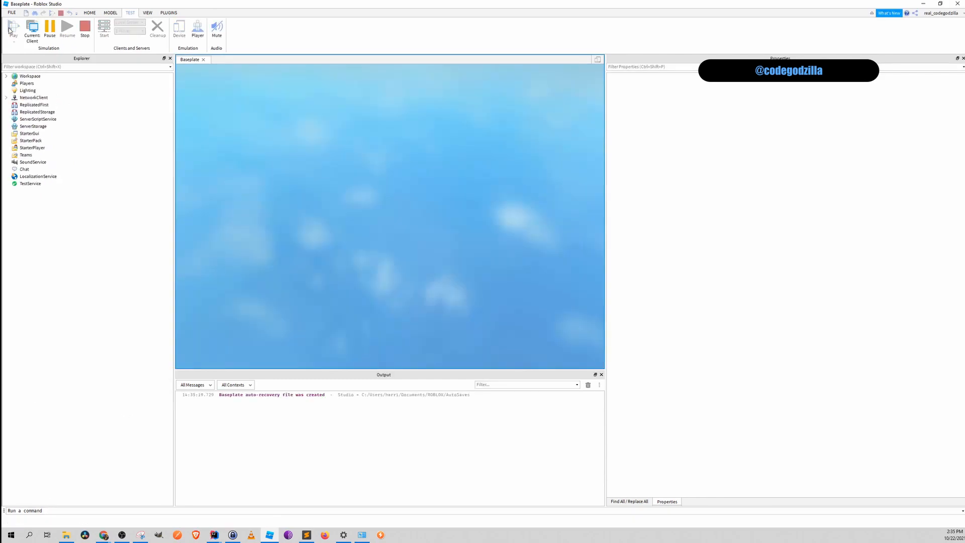
left_click(13, 27)
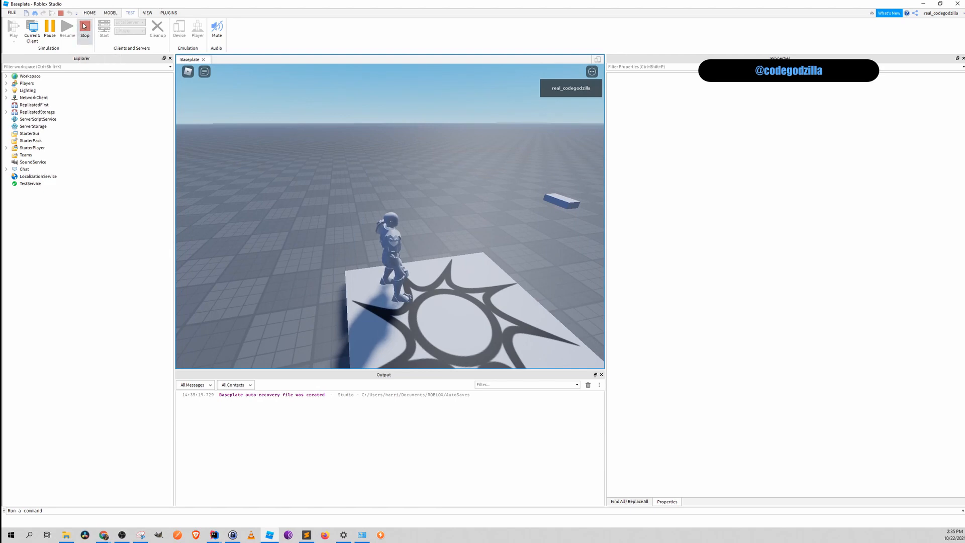
left_click(84, 27)
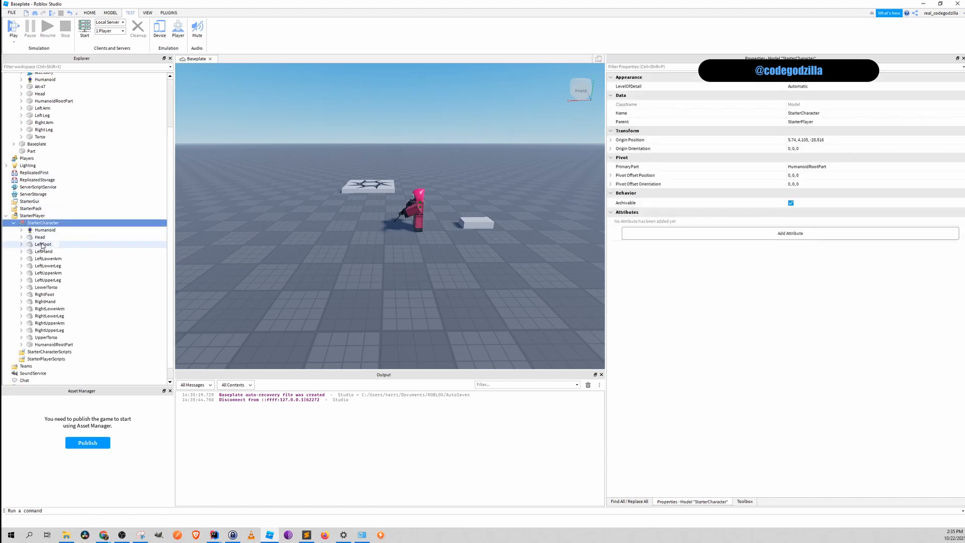
Check StarterCharacter's parts, uncheck Anchored on HumanoidRootPart, and start a playtest.
left_click(39, 237)
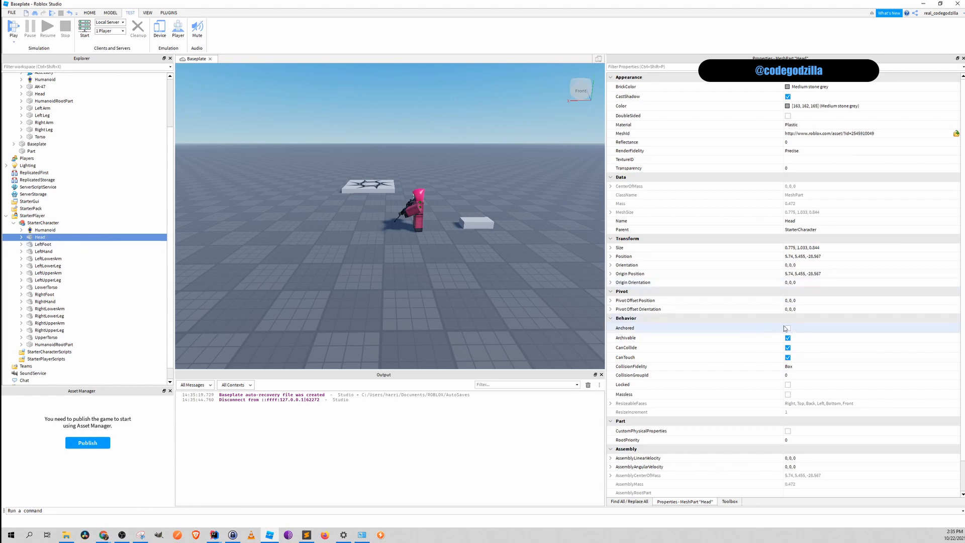
mouse_move(640, 327)
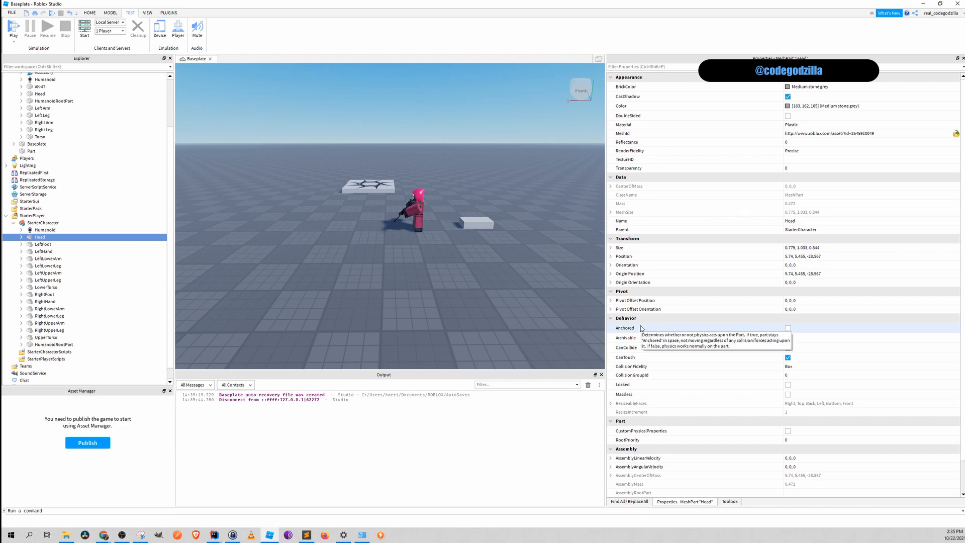
left_click(47, 279)
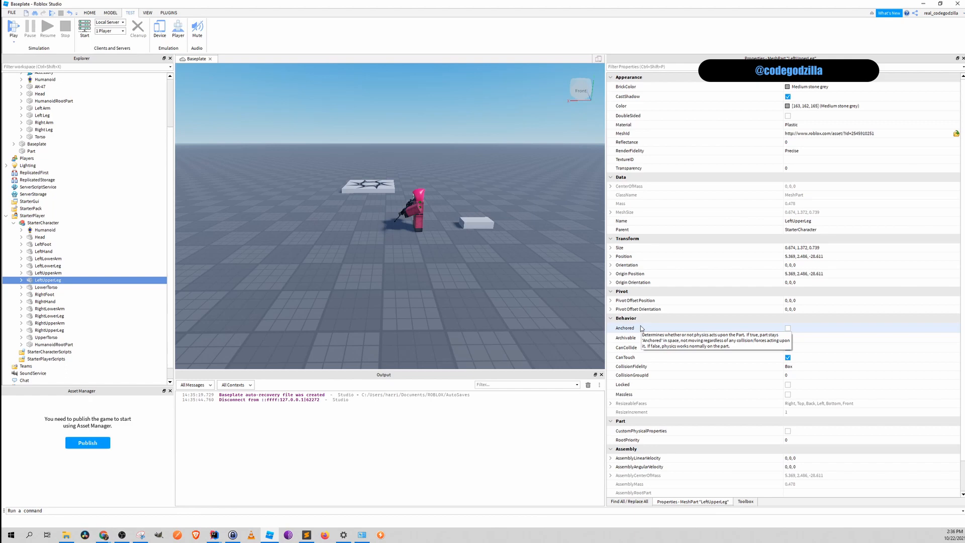
left_click(49, 308)
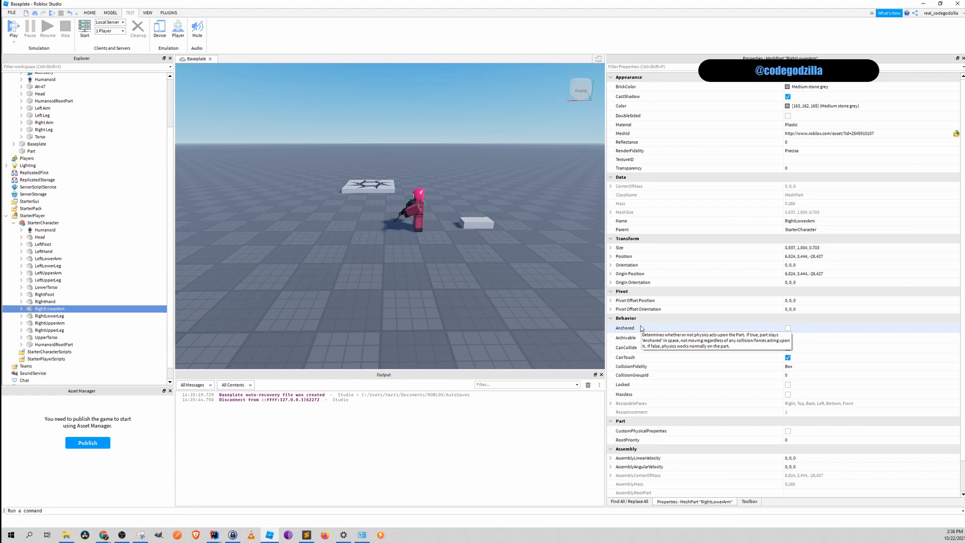
left_click(52, 344)
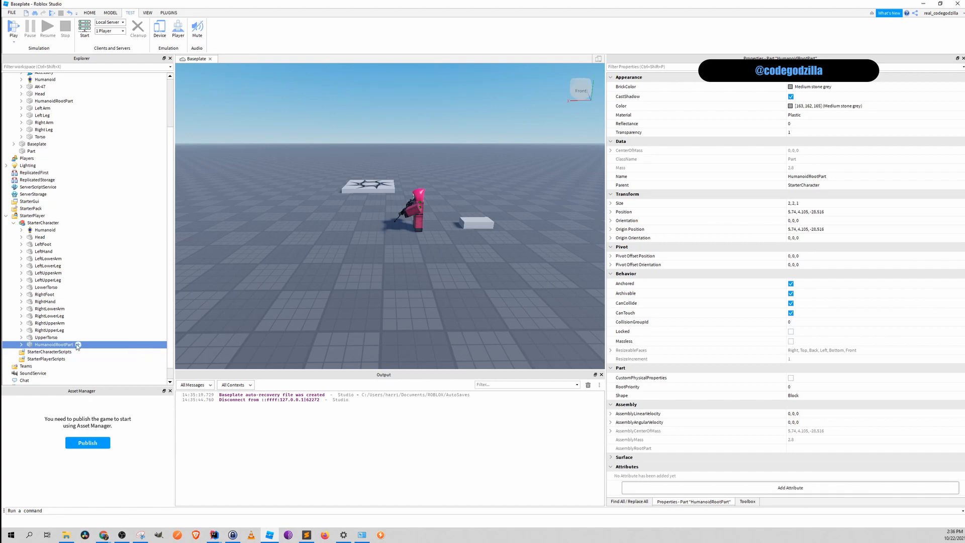
left_click(790, 283)
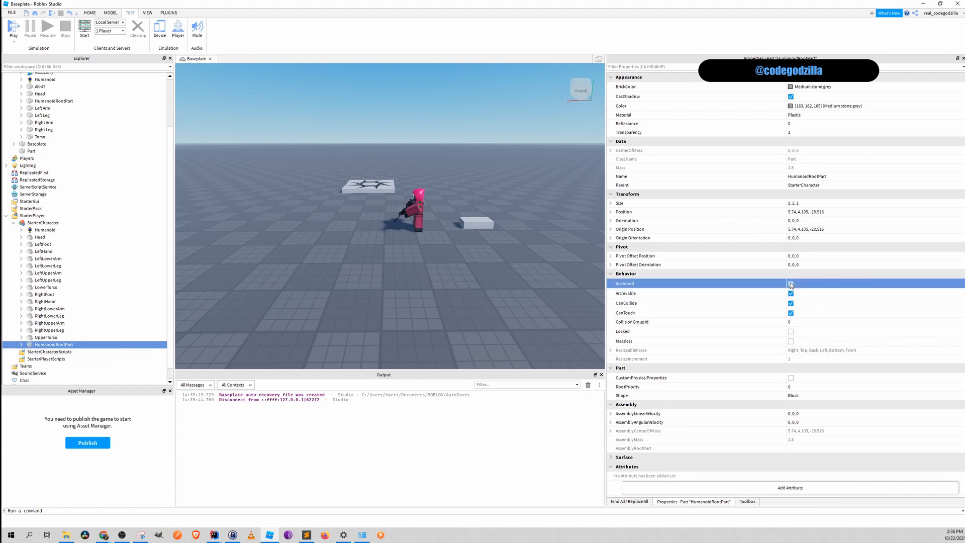
left_click(13, 26)
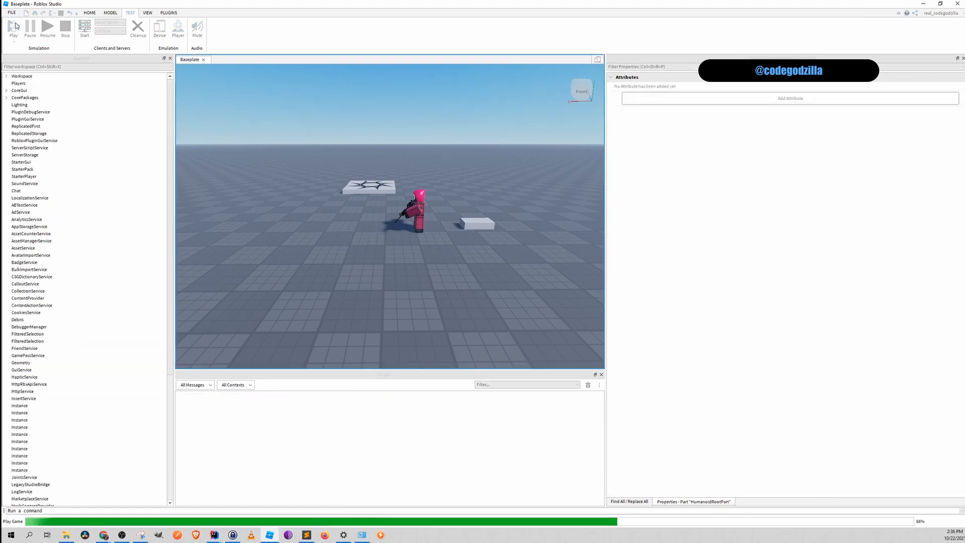
Run the current playtest briefly and stop it.
left_click(13, 27)
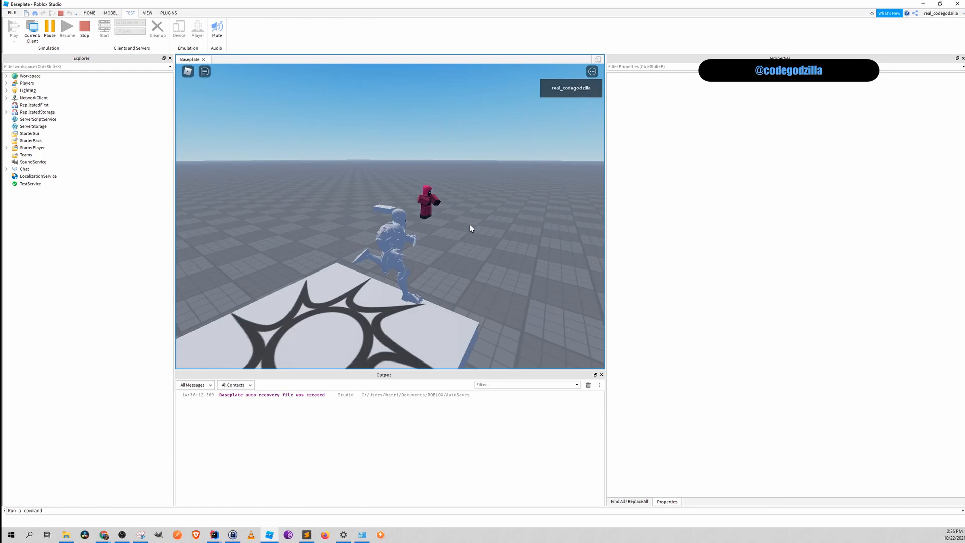
left_click(84, 28)
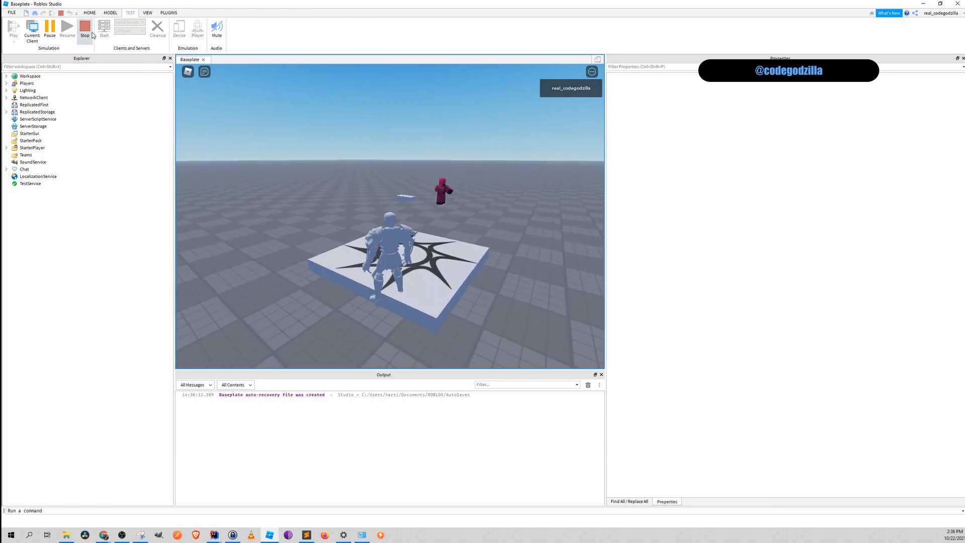
left_click(85, 28)
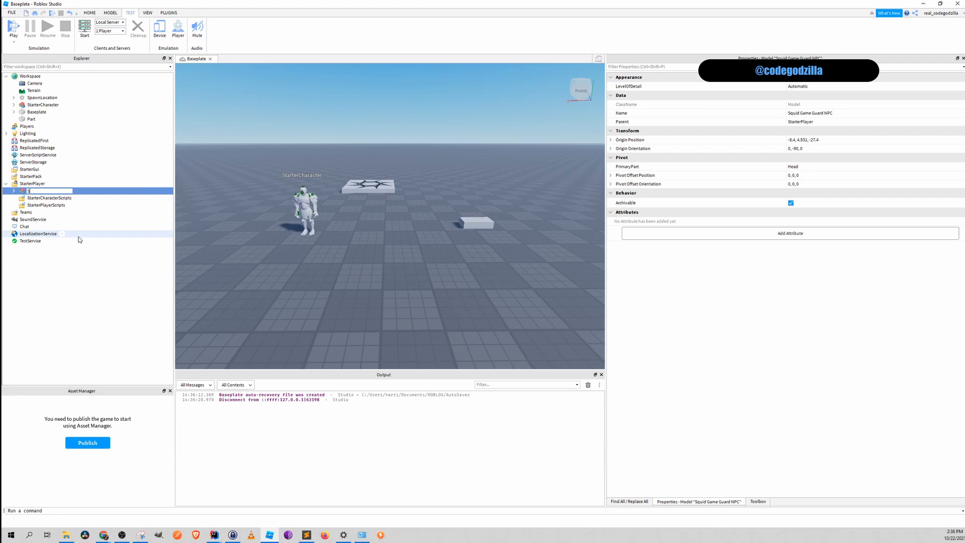
Rename the guard model StarterCharacter, playtest as the pink guard, then stop.
type("tarterCharacter")
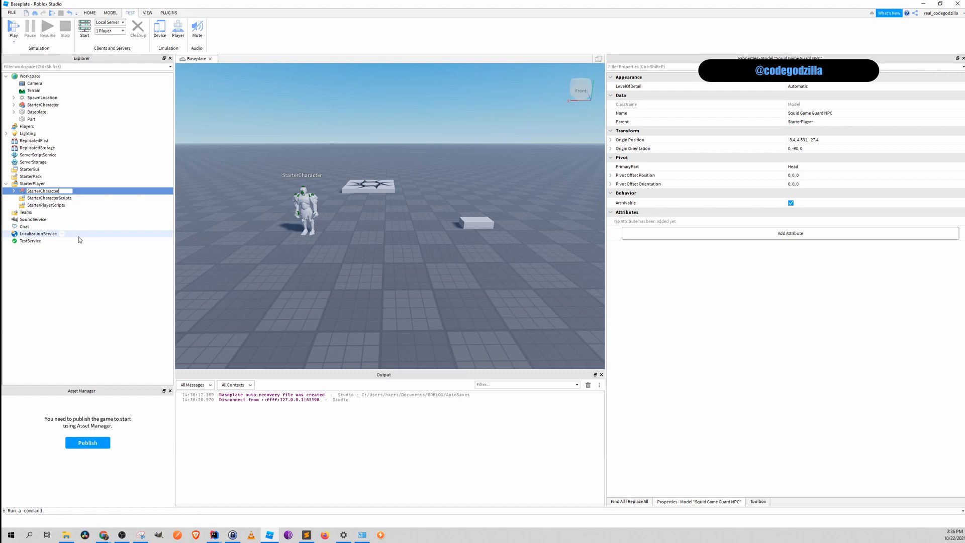
left_click(13, 27)
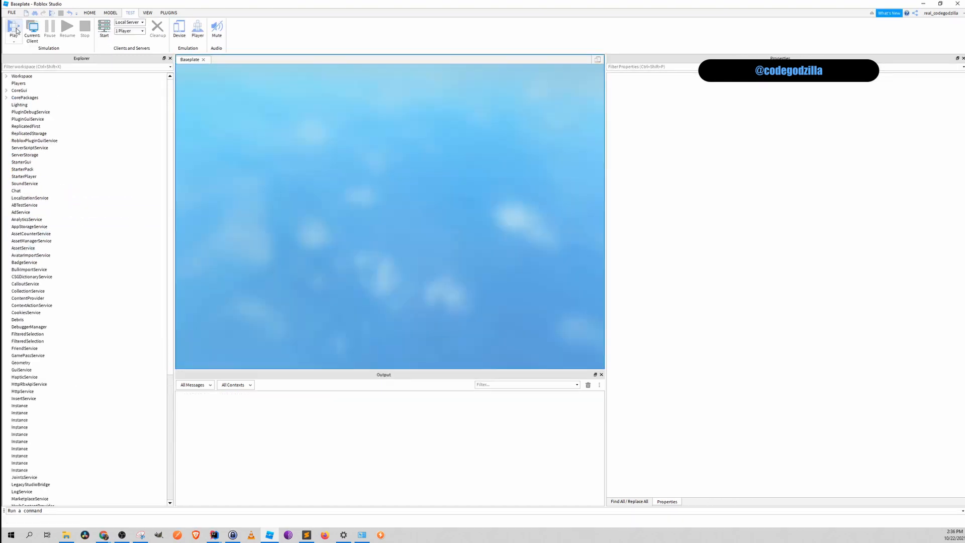
left_click(13, 28)
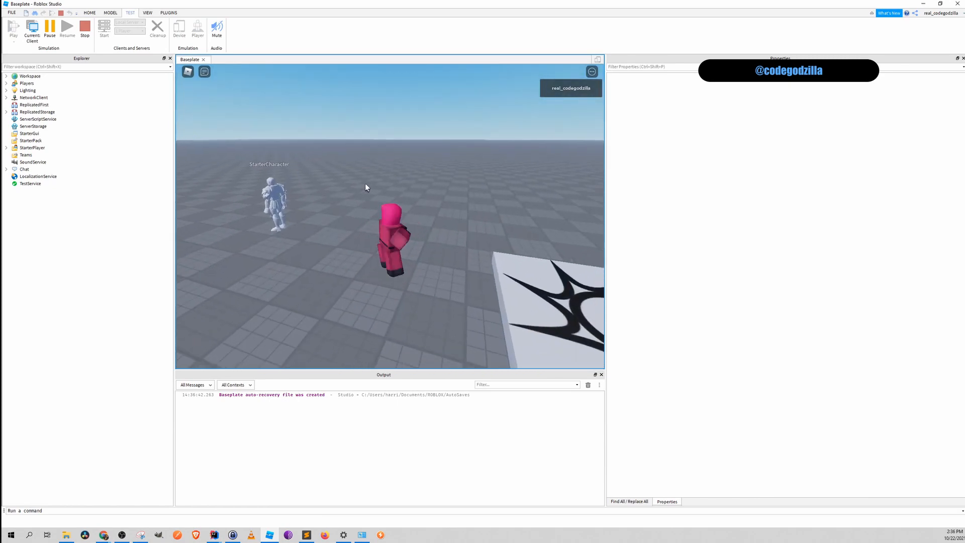
left_click(85, 27)
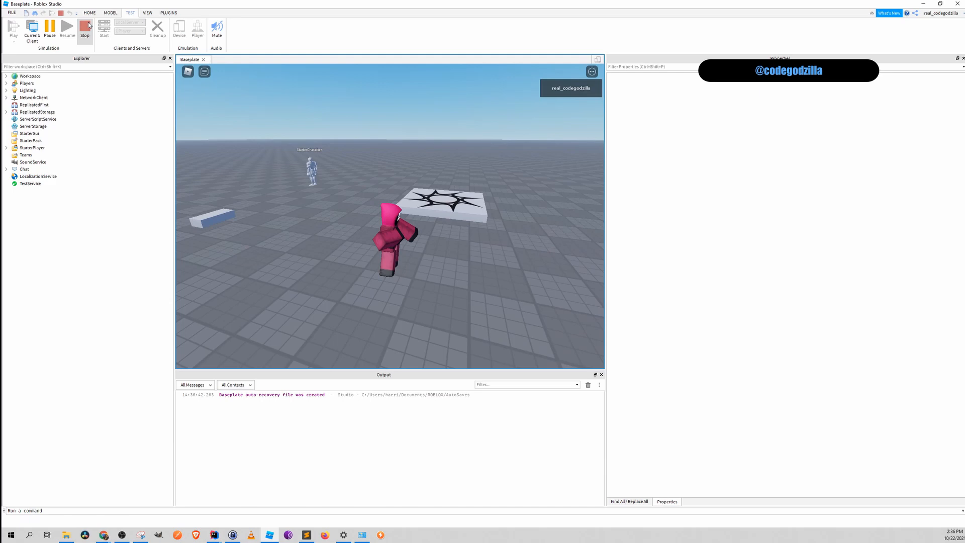
right_click(38, 191)
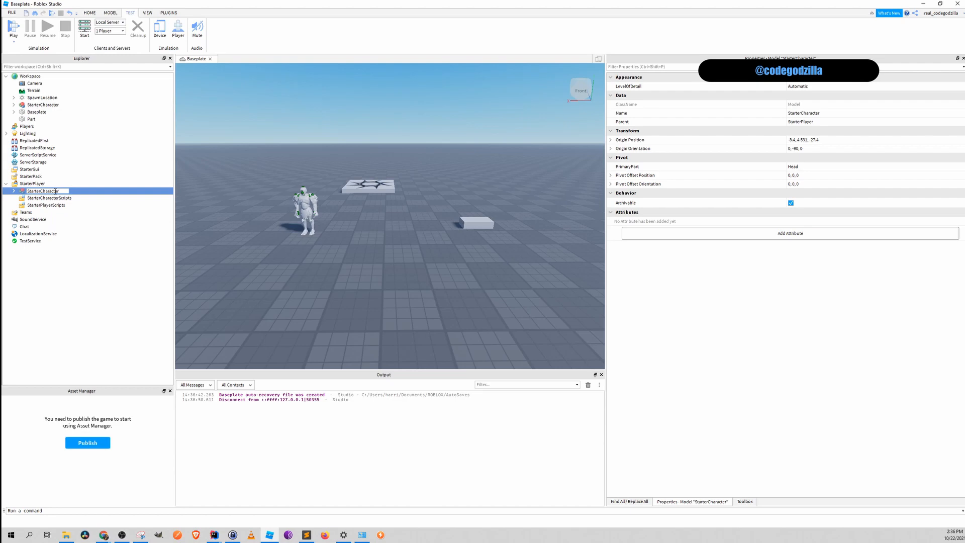
Rename the guard model Startercharacter, playtest with the default avatar, and move it to Workspace.
double_click(41, 191)
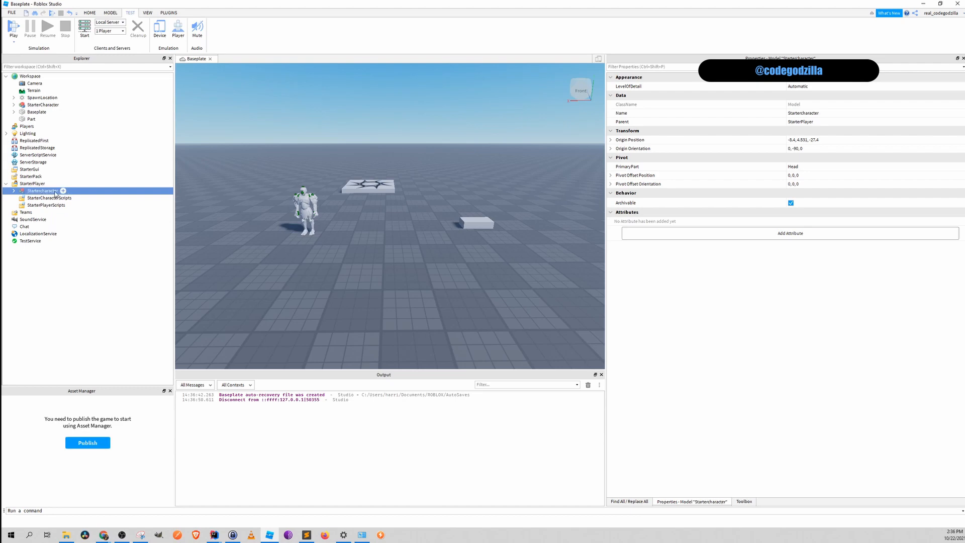
left_click(13, 28)
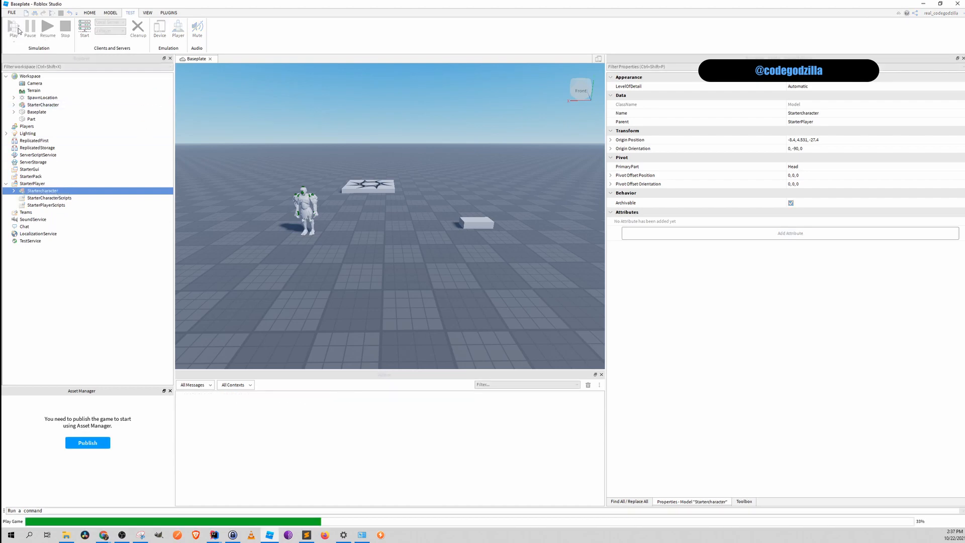
left_click(14, 27)
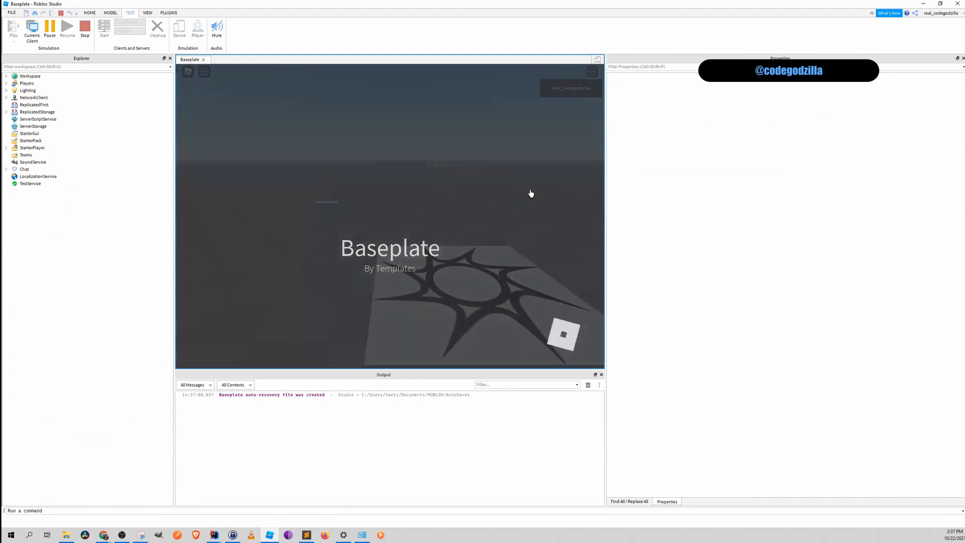
left_click(13, 26)
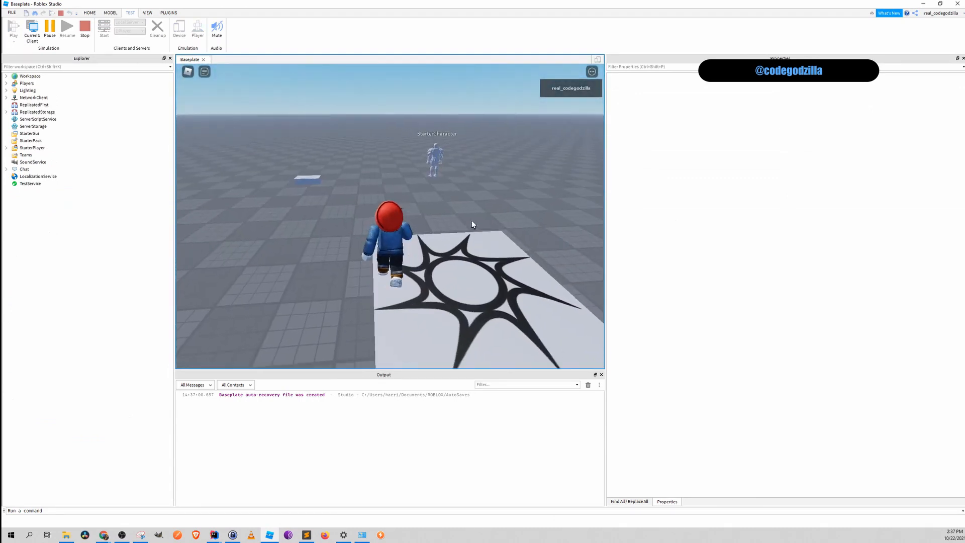
left_click(85, 27)
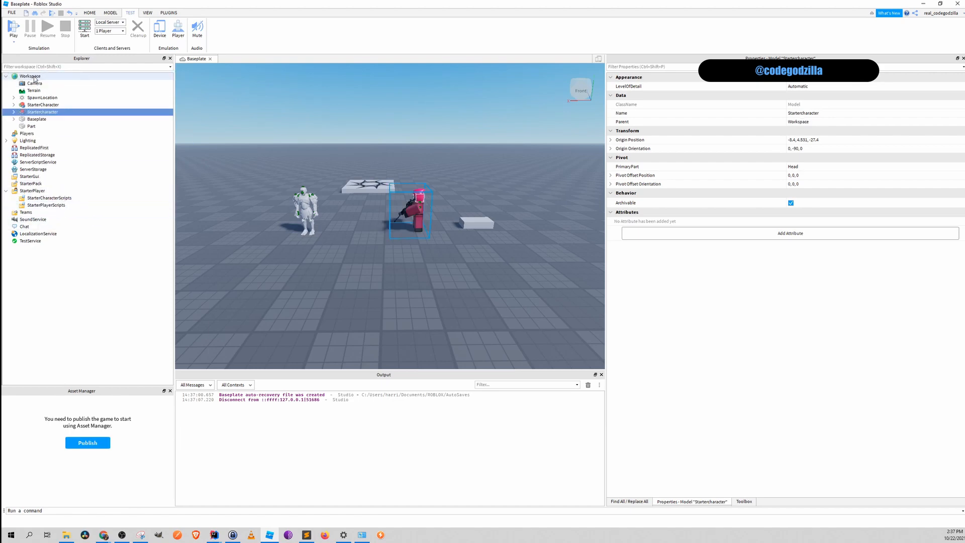
Make the Part StarterCharacter under StarterPlayer, playtest to see the PrimaryPart warning, stop.
left_click(31, 127)
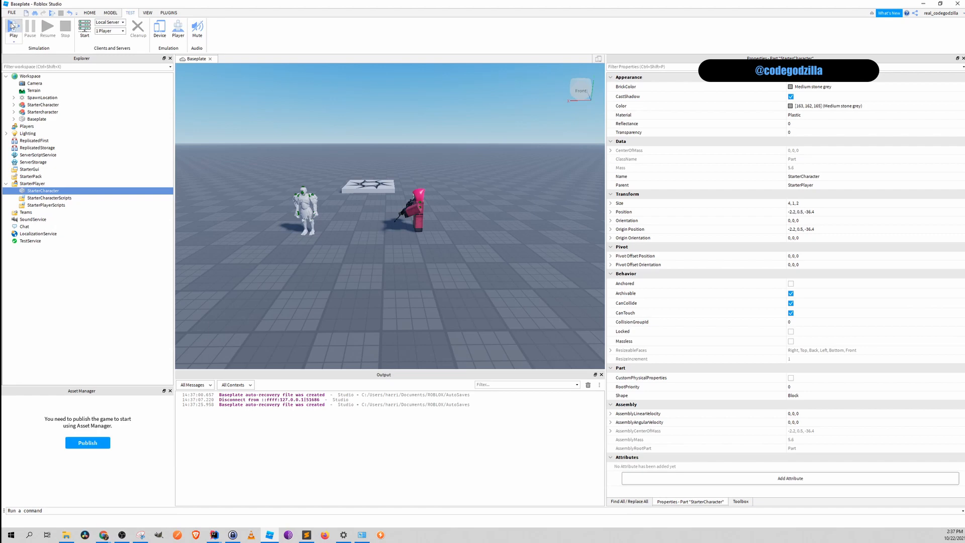
left_click(13, 26)
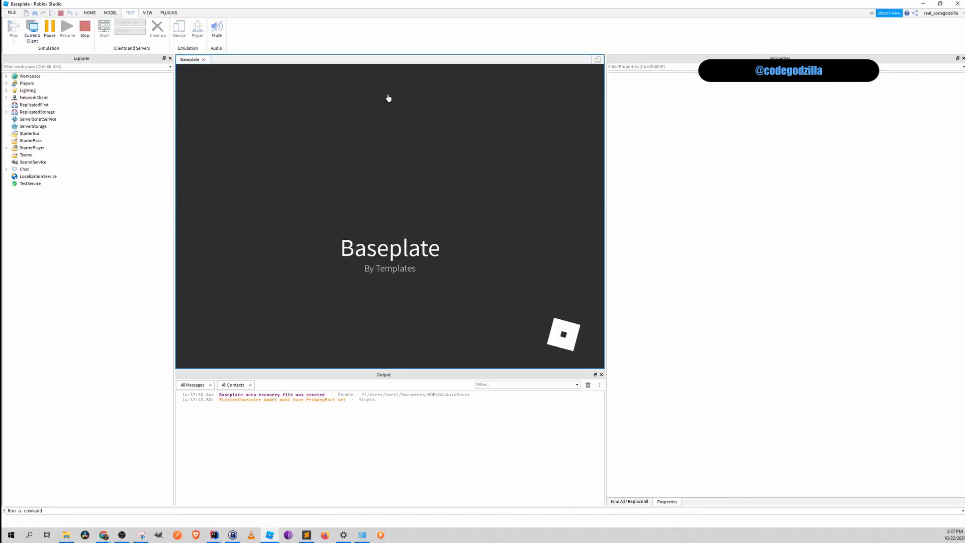
left_click(14, 26)
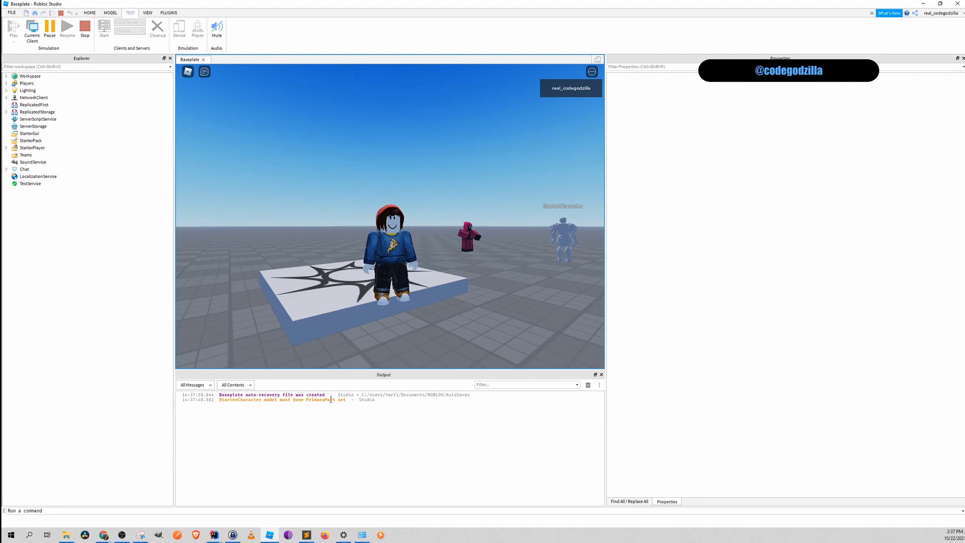
left_click(84, 27)
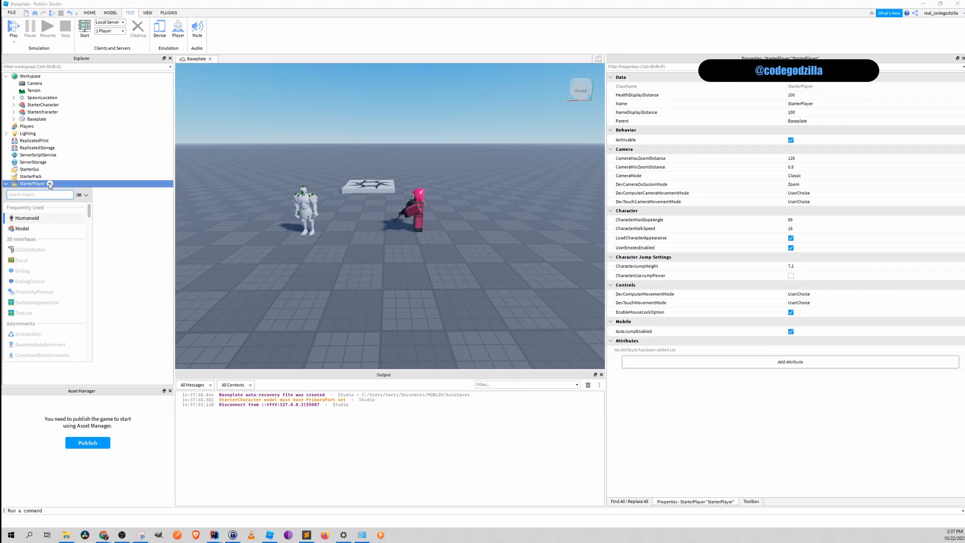
Wrap the part, renamed x, in a StarterCharacter model with PrimaryPart set to x.
right_click(32, 183)
type("StarterCharact")
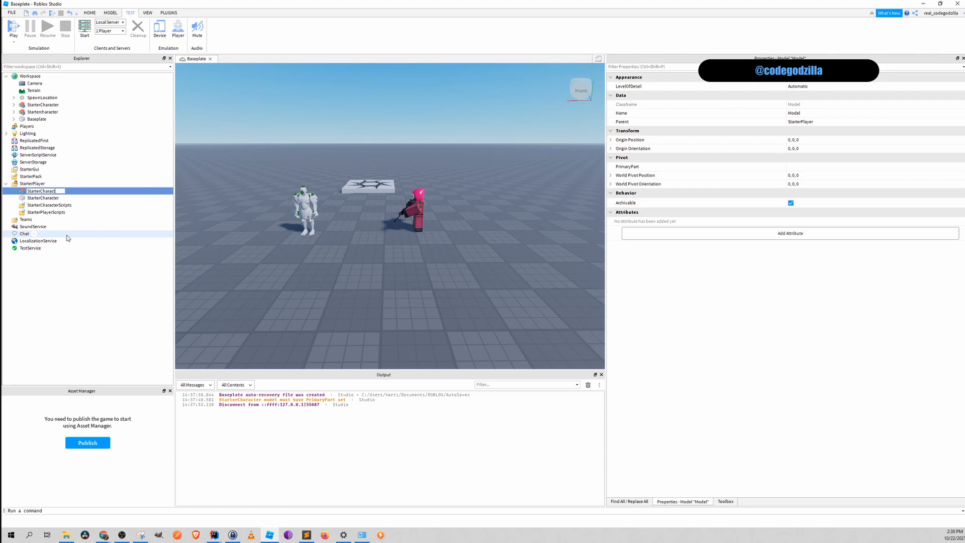
left_click(41, 197)
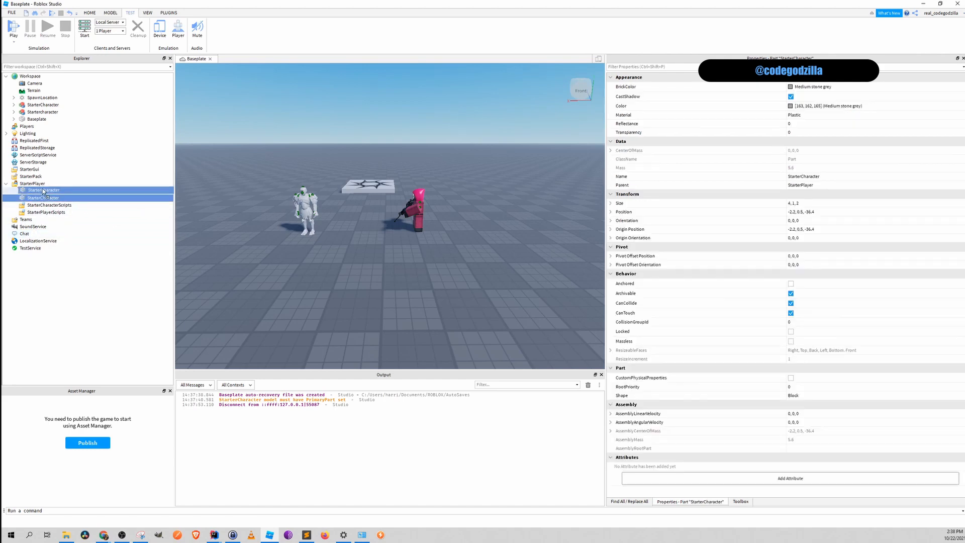
right_click(41, 197)
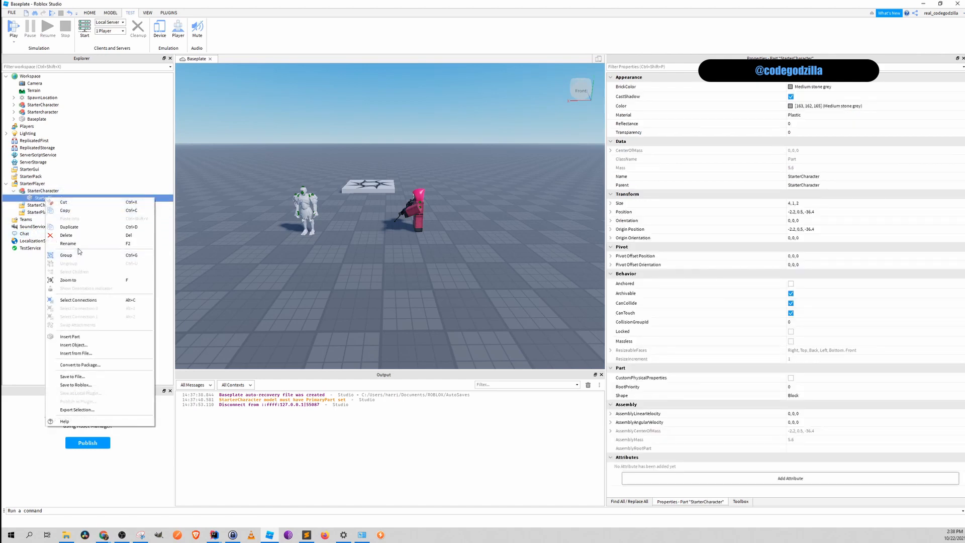
left_click(49, 205)
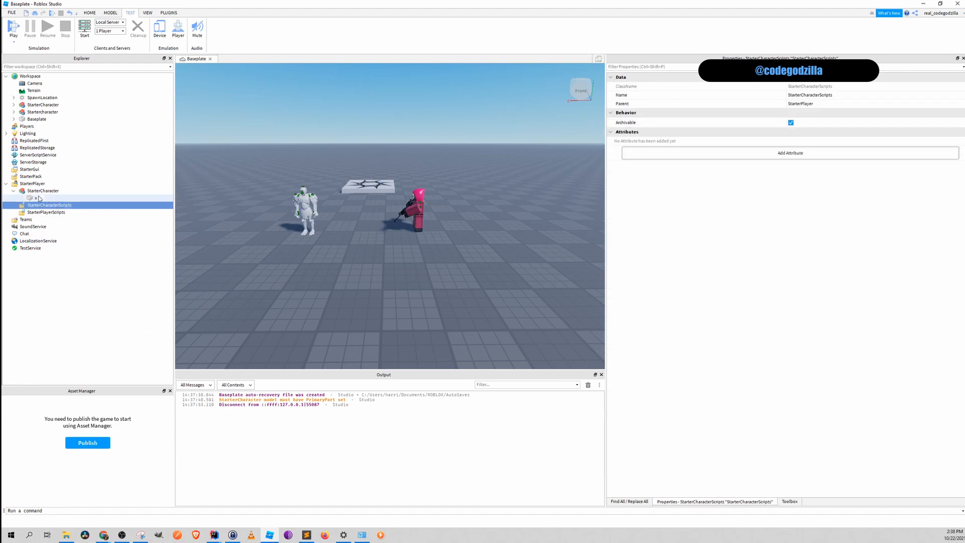
left_click(42, 190)
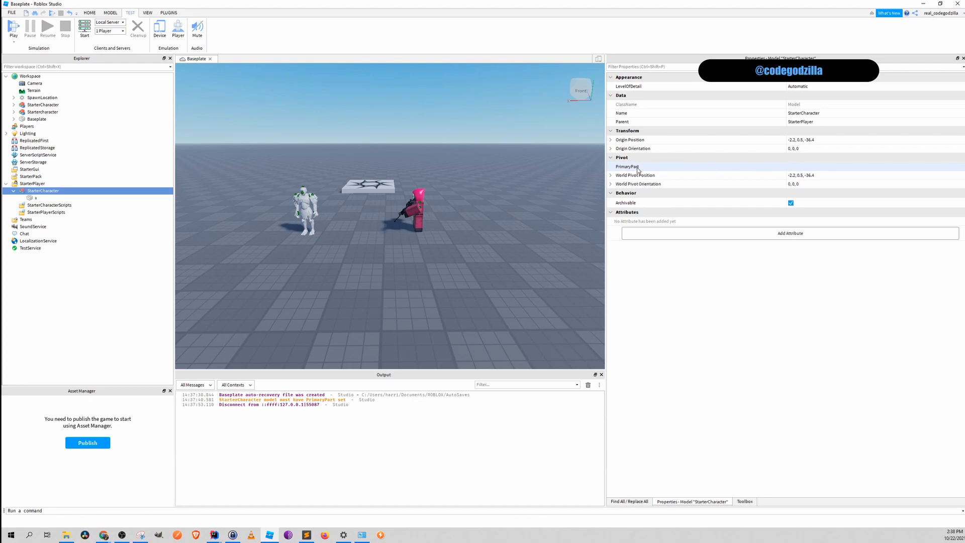
mouse_move(817, 169)
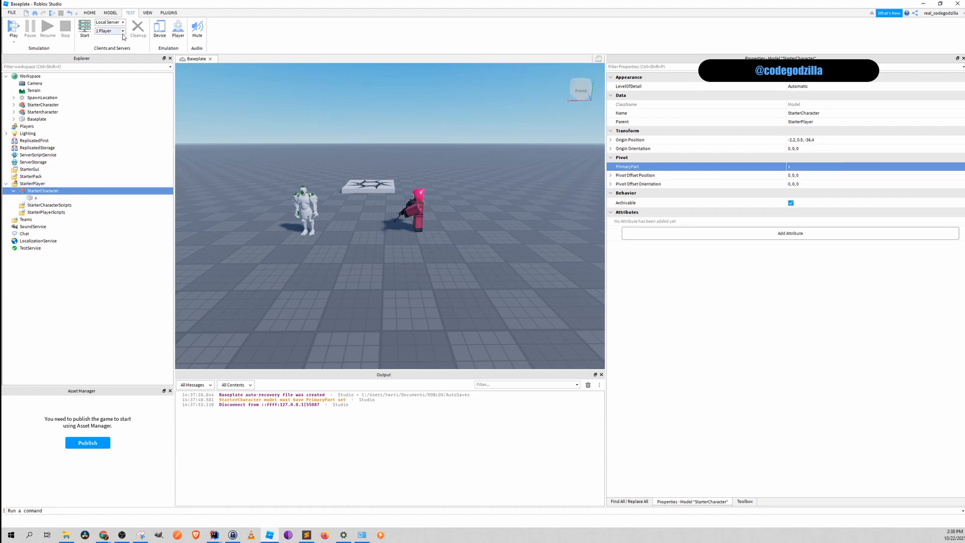
left_click(13, 26)
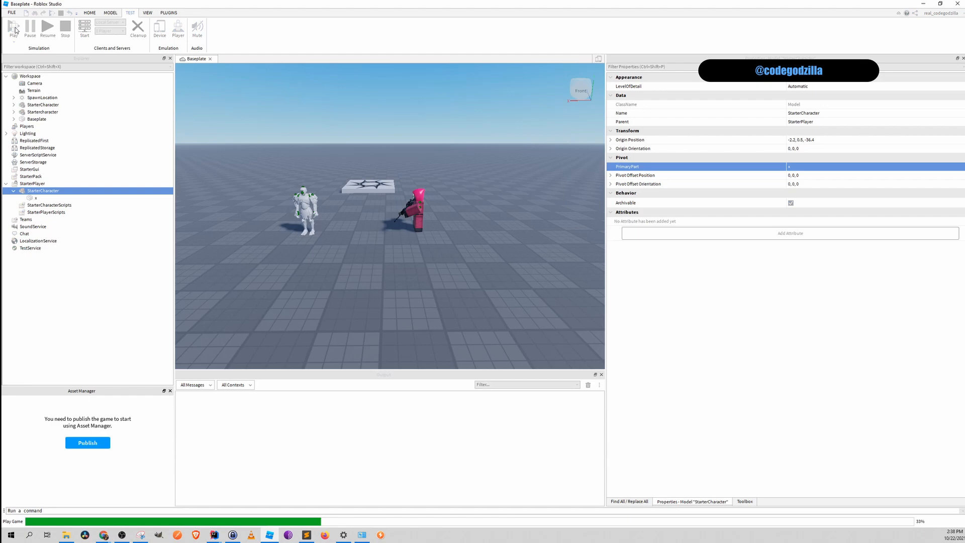
Run a playtest, note the WaitForChild Humanoid warnings, then stop it.
left_click(13, 27)
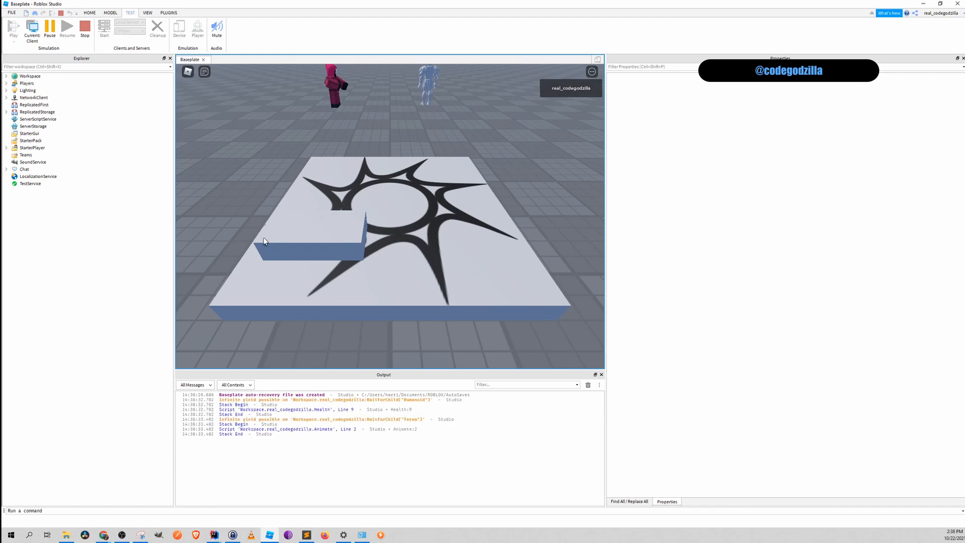
mouse_move(316, 175)
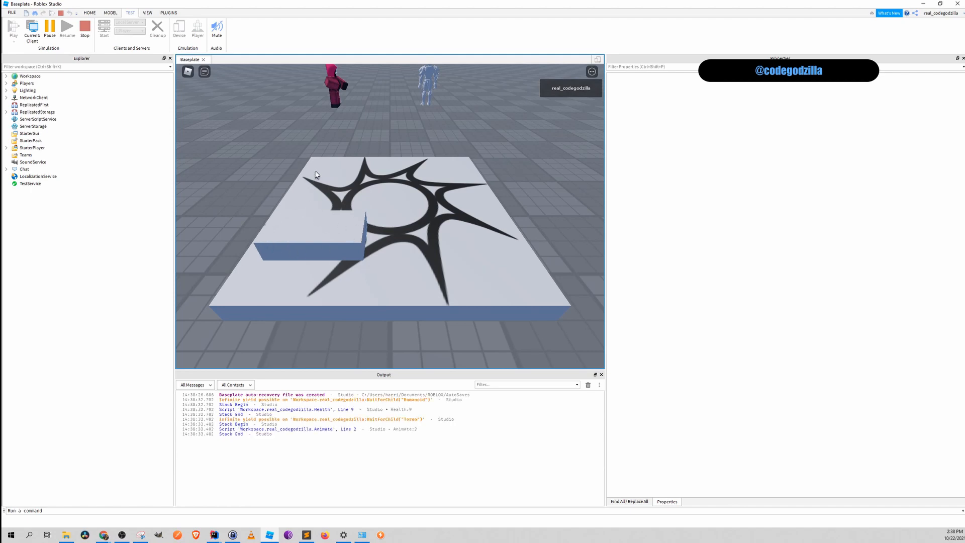
mouse_move(343, 137)
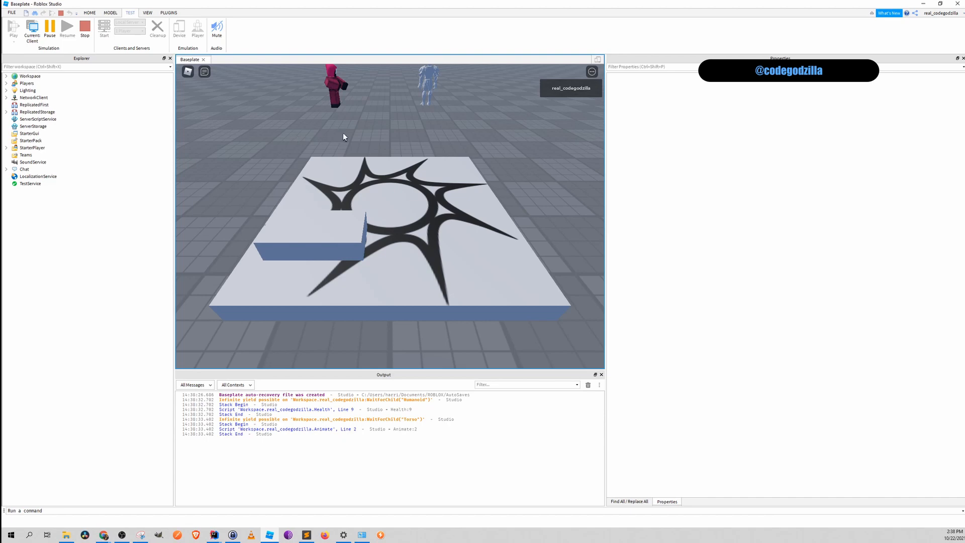
mouse_move(361, 320)
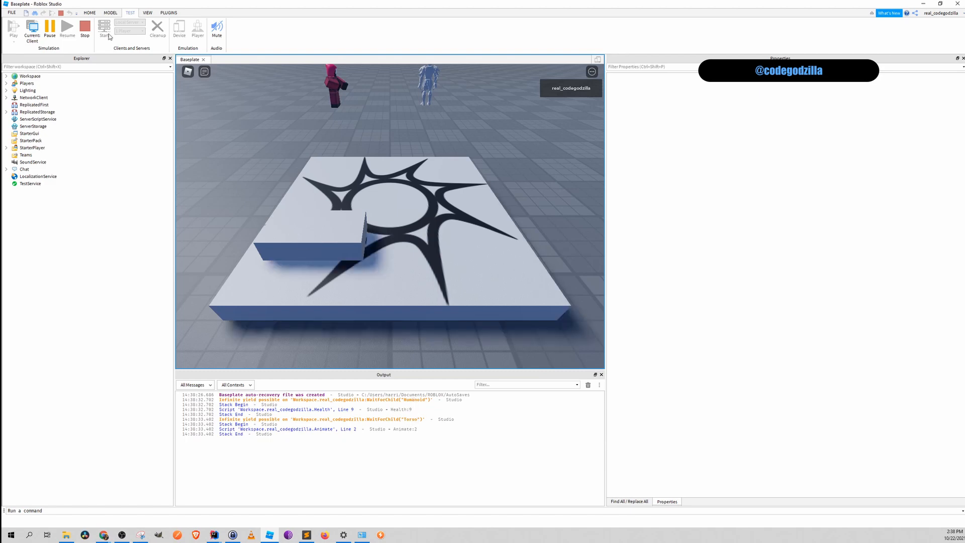
left_click(84, 27)
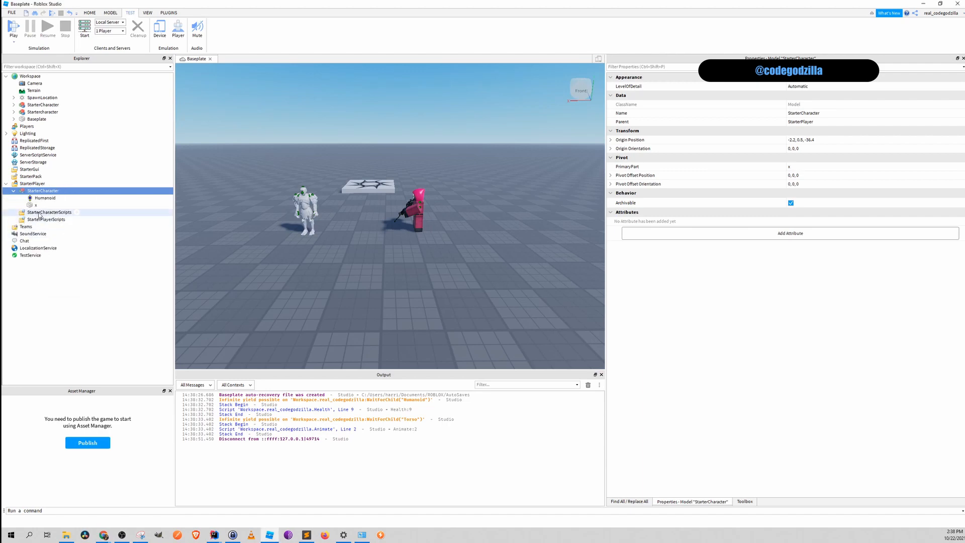
Rename part x to Torso and start a new playtest.
right_click(37, 205)
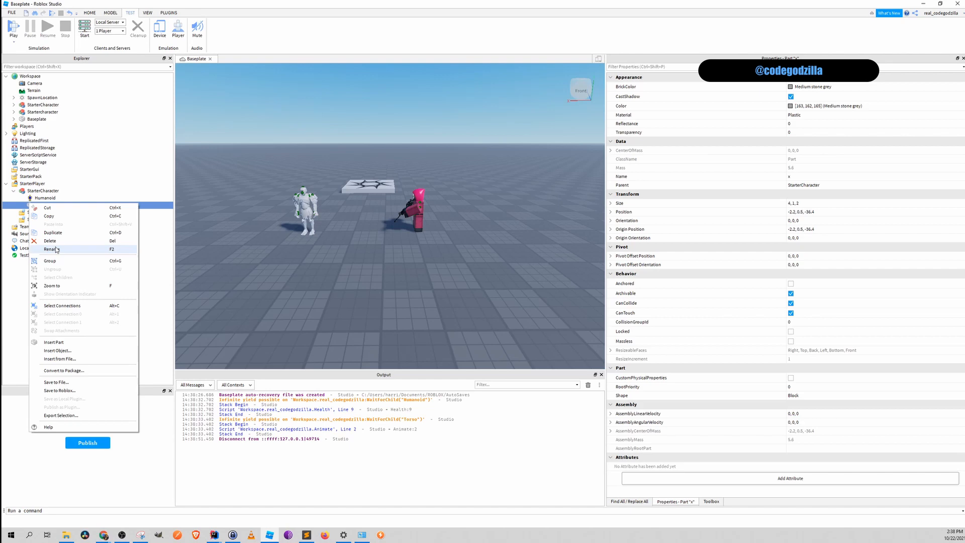
left_click(53, 249)
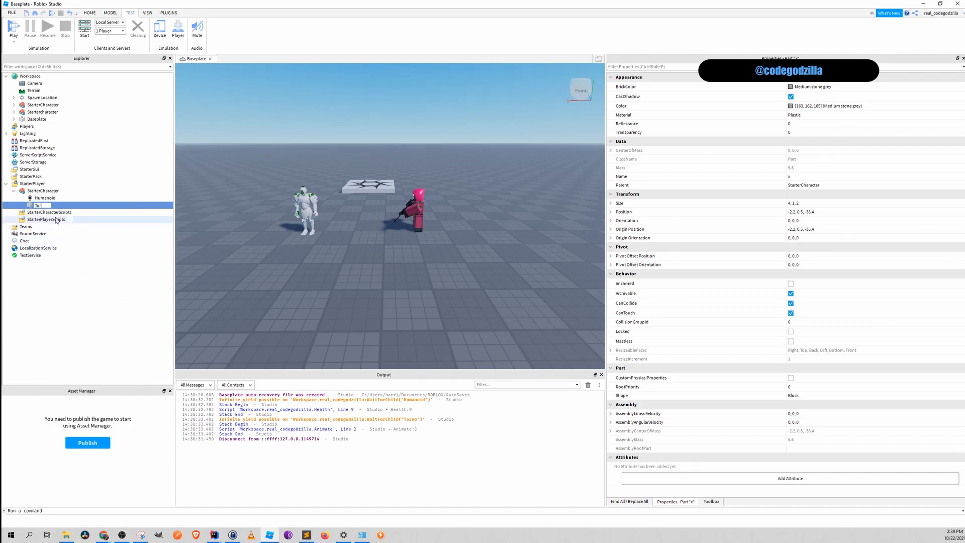
left_click(44, 198)
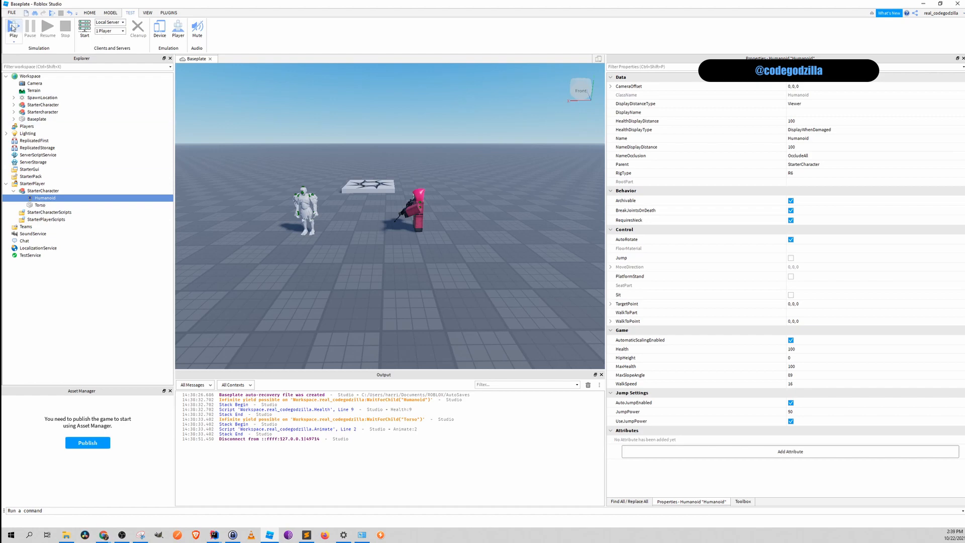
left_click(13, 28)
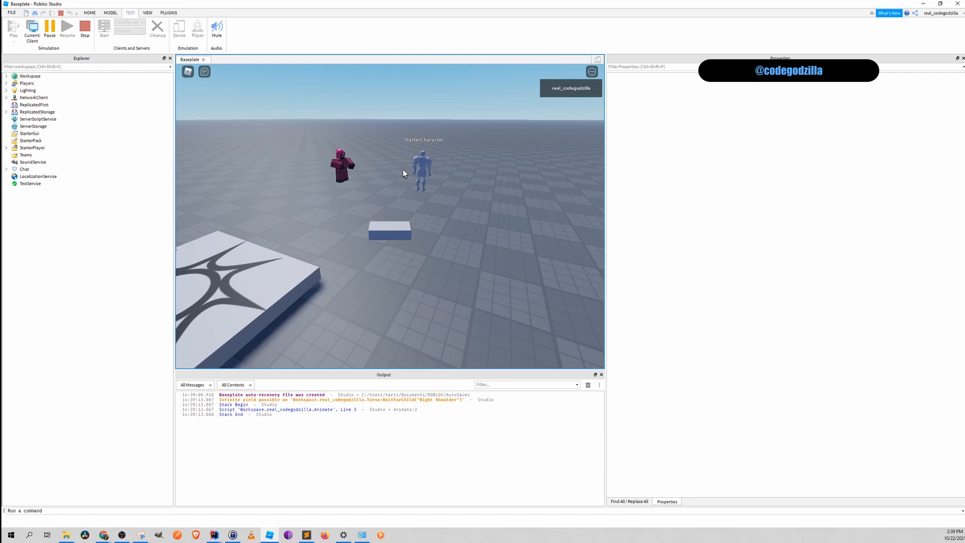
mouse_move(378, 169)
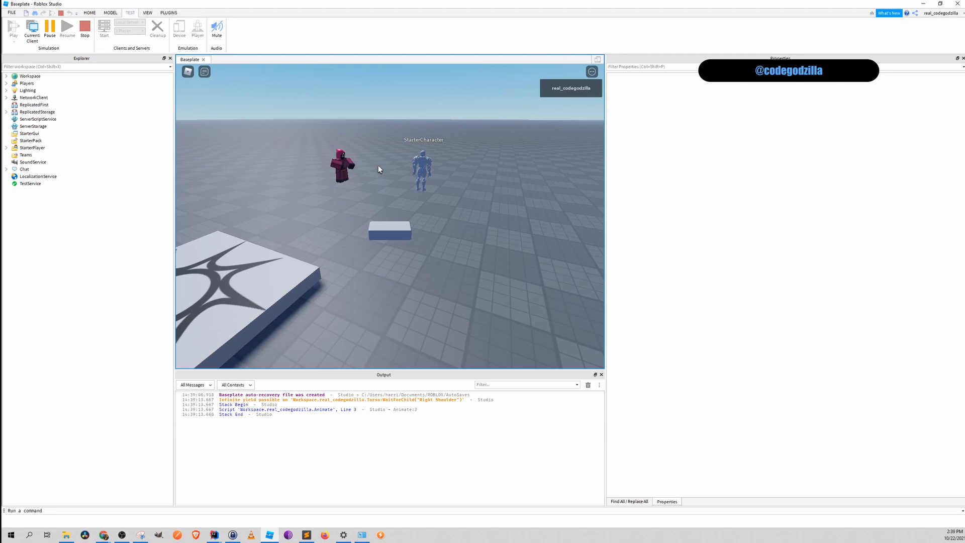